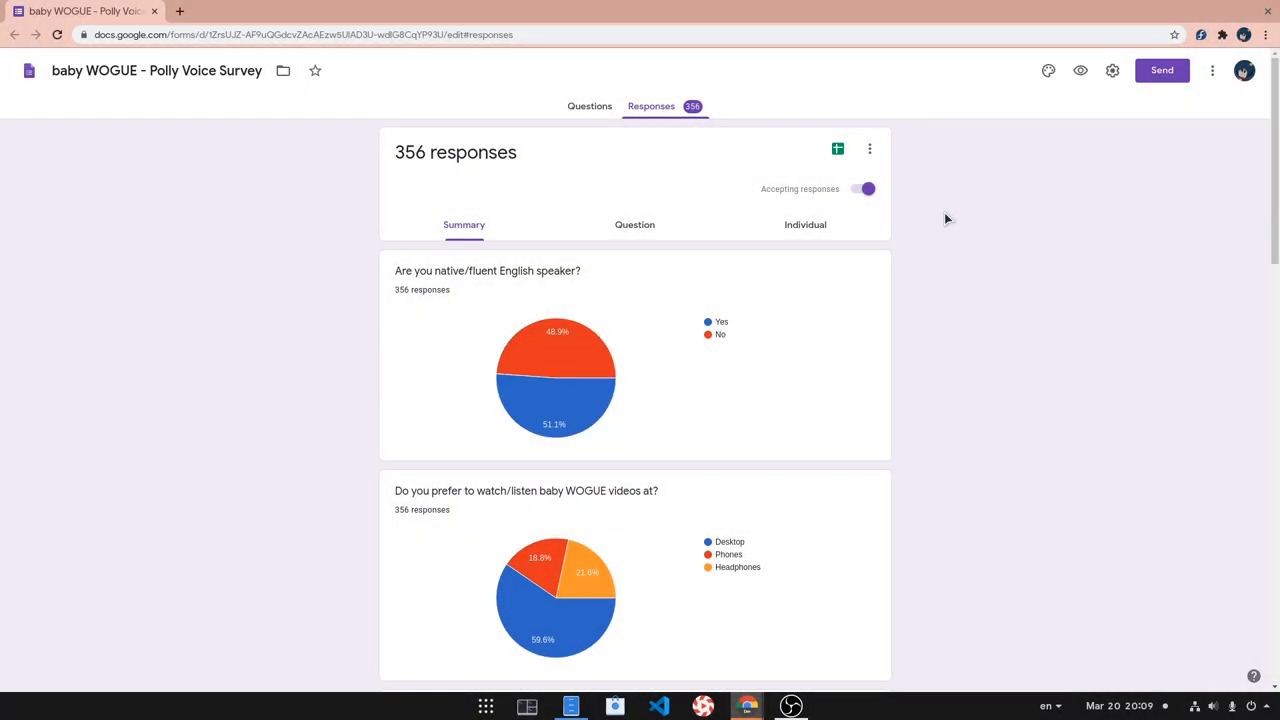
Scroll the response summary from the speaker pie chart down to the grammar rating bar chart.
scroll("down", 3)
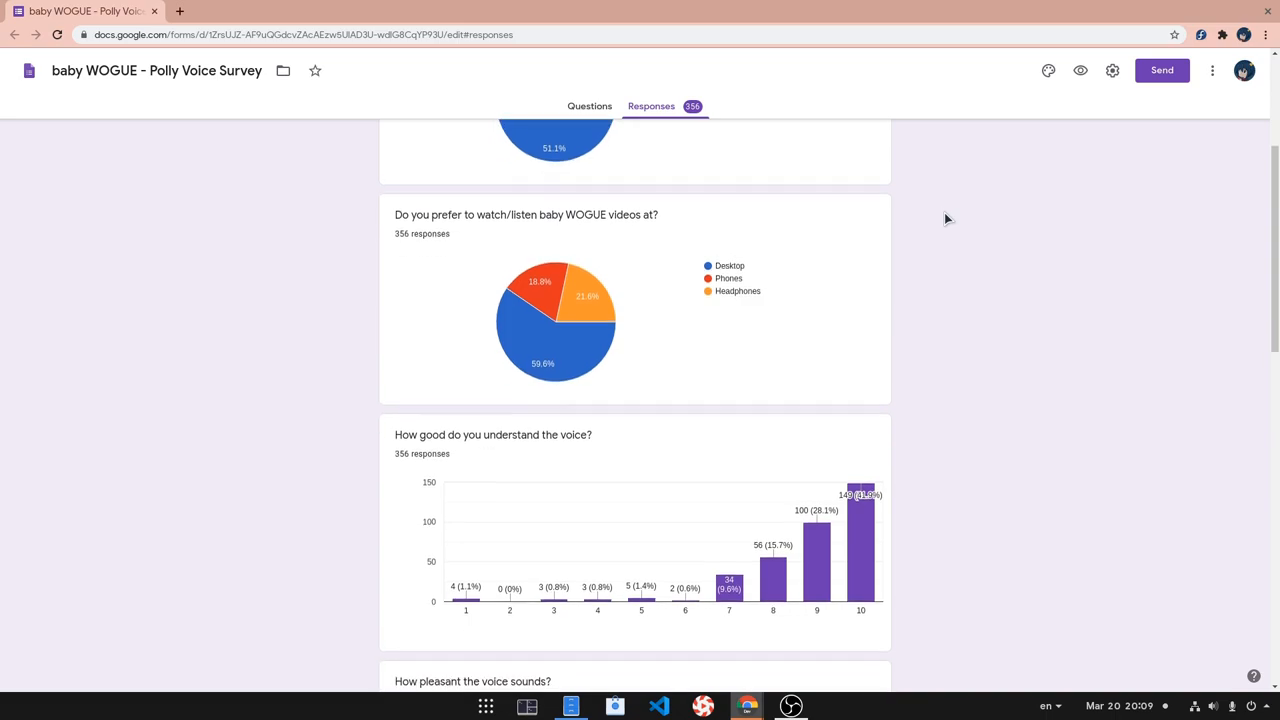
scroll("down", 3)
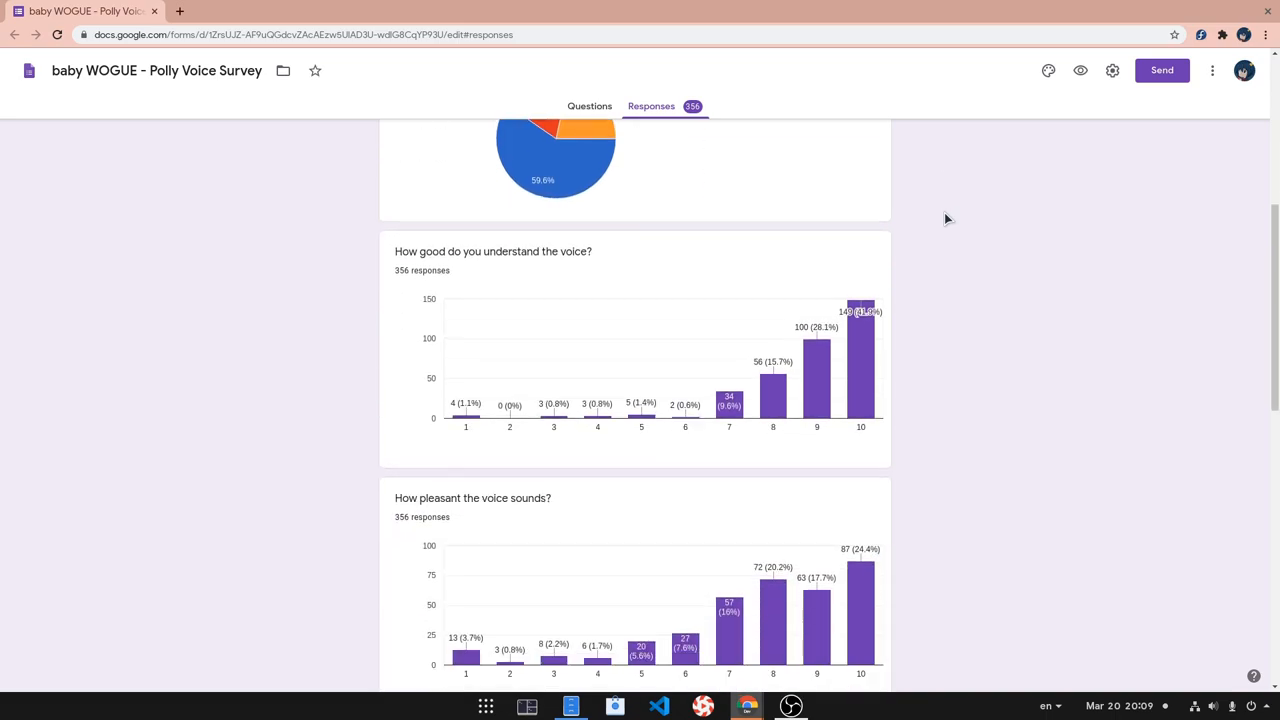
scroll("down", 3)
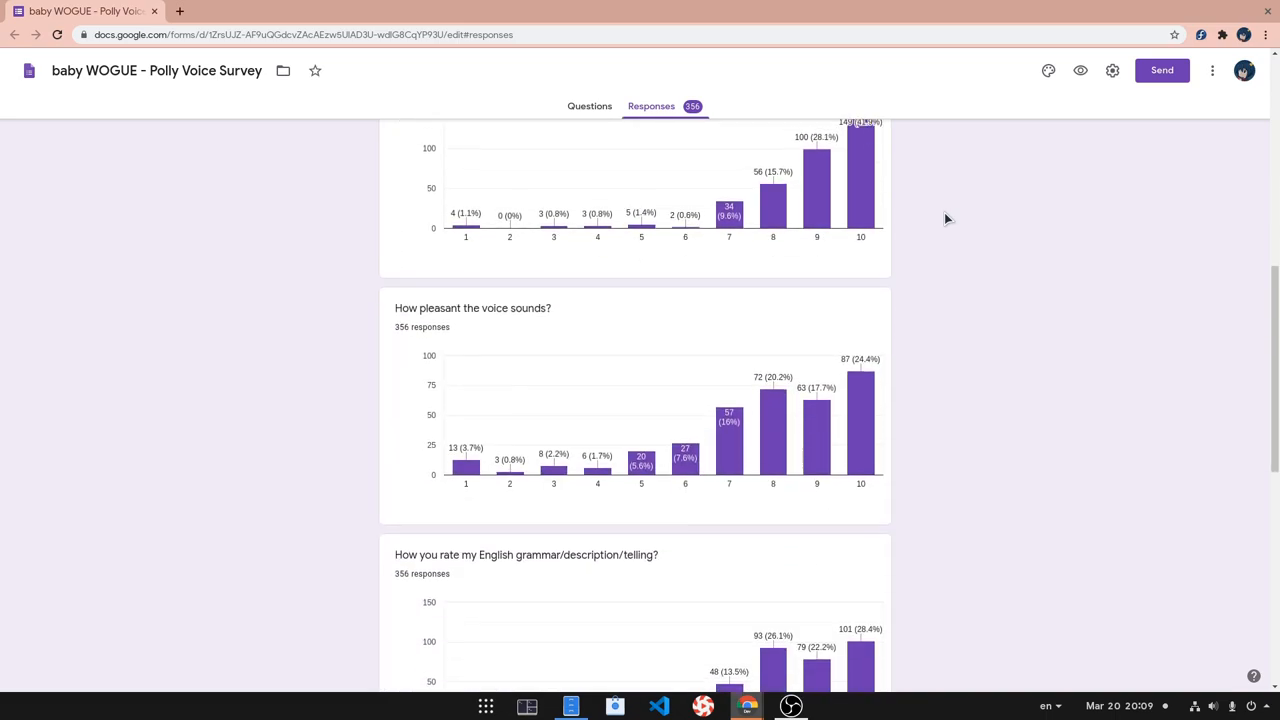
scroll("down", 3)
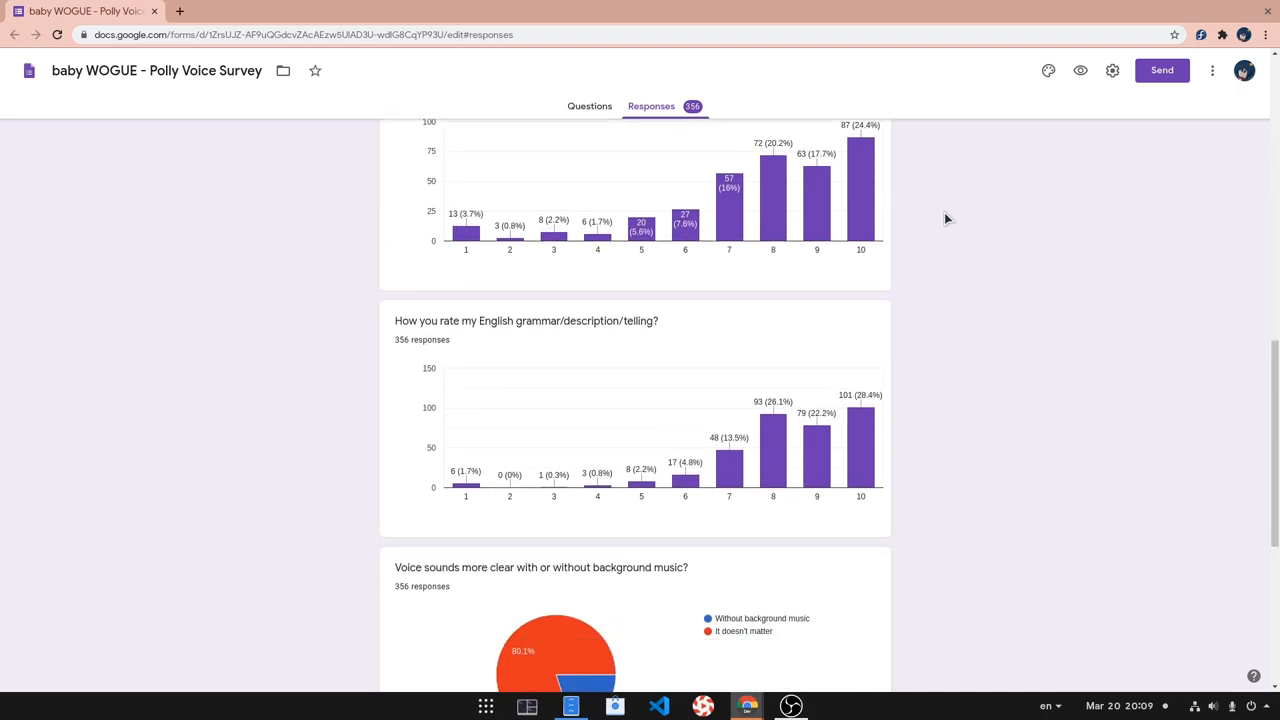
scroll("down", 3)
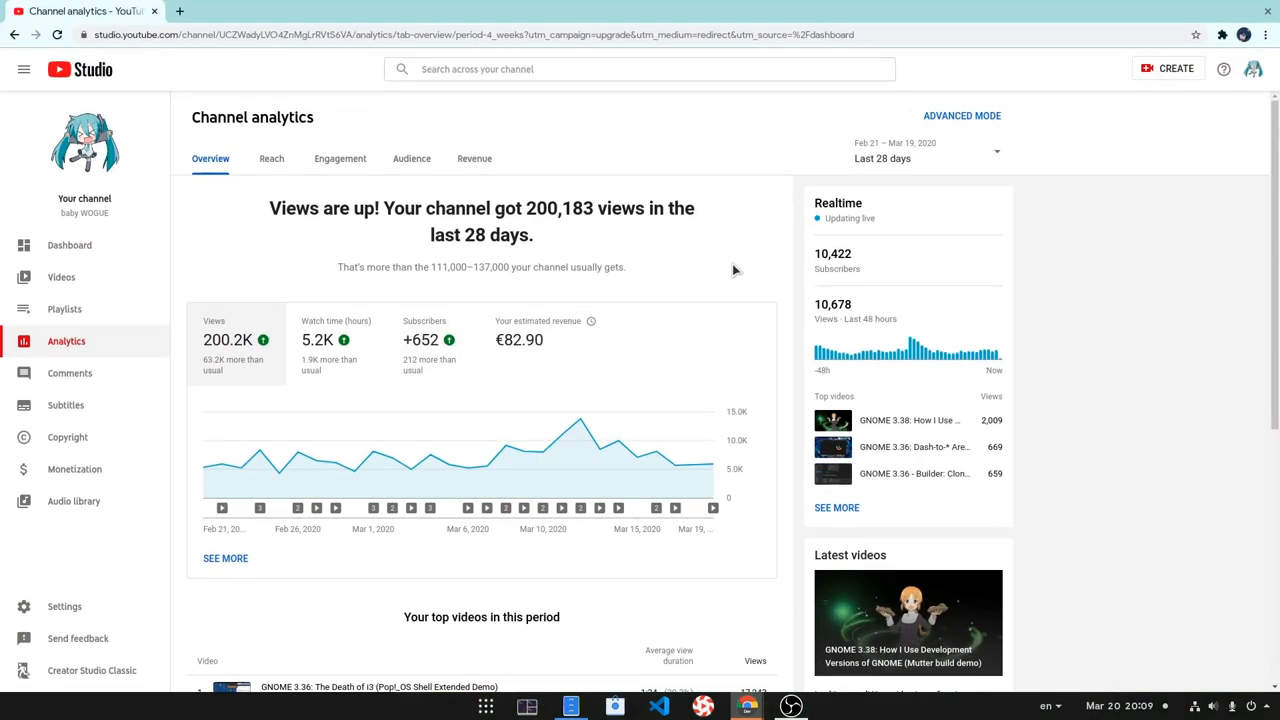
mouse_move(720, 268)
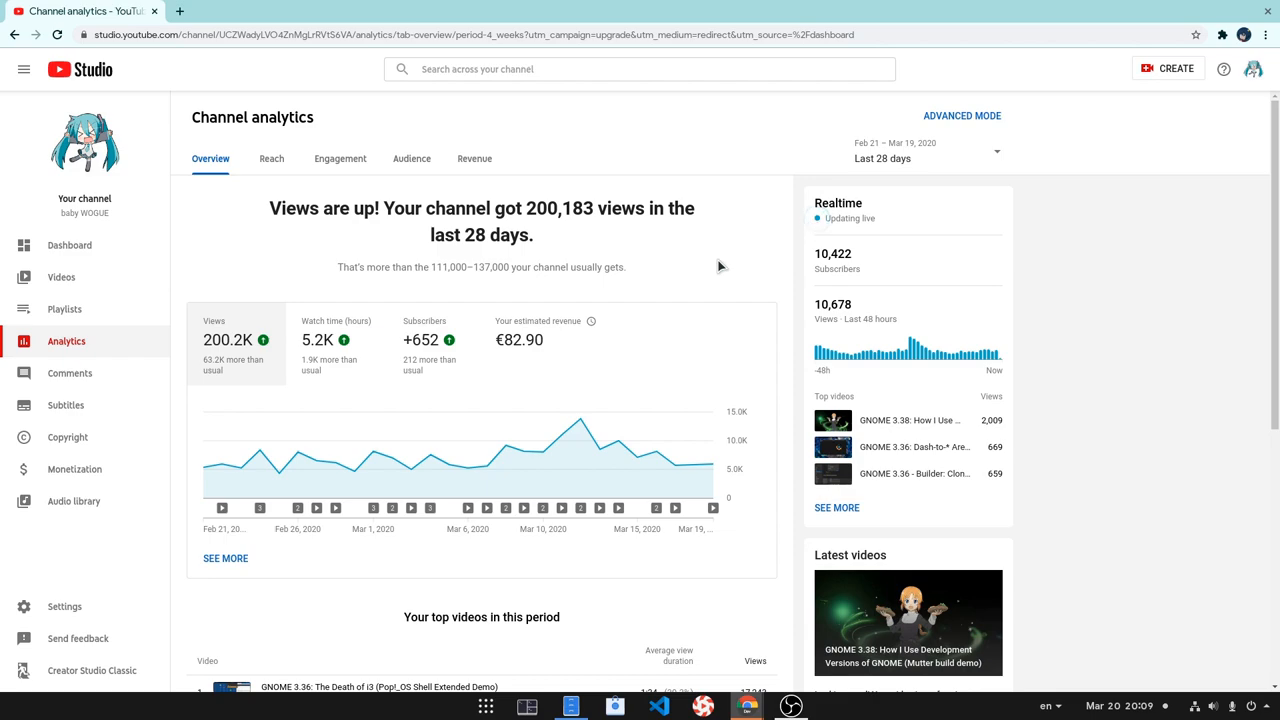
Switch the channel analytics overview to Advanced Mode for the 28-day views.
left_click(960, 114)
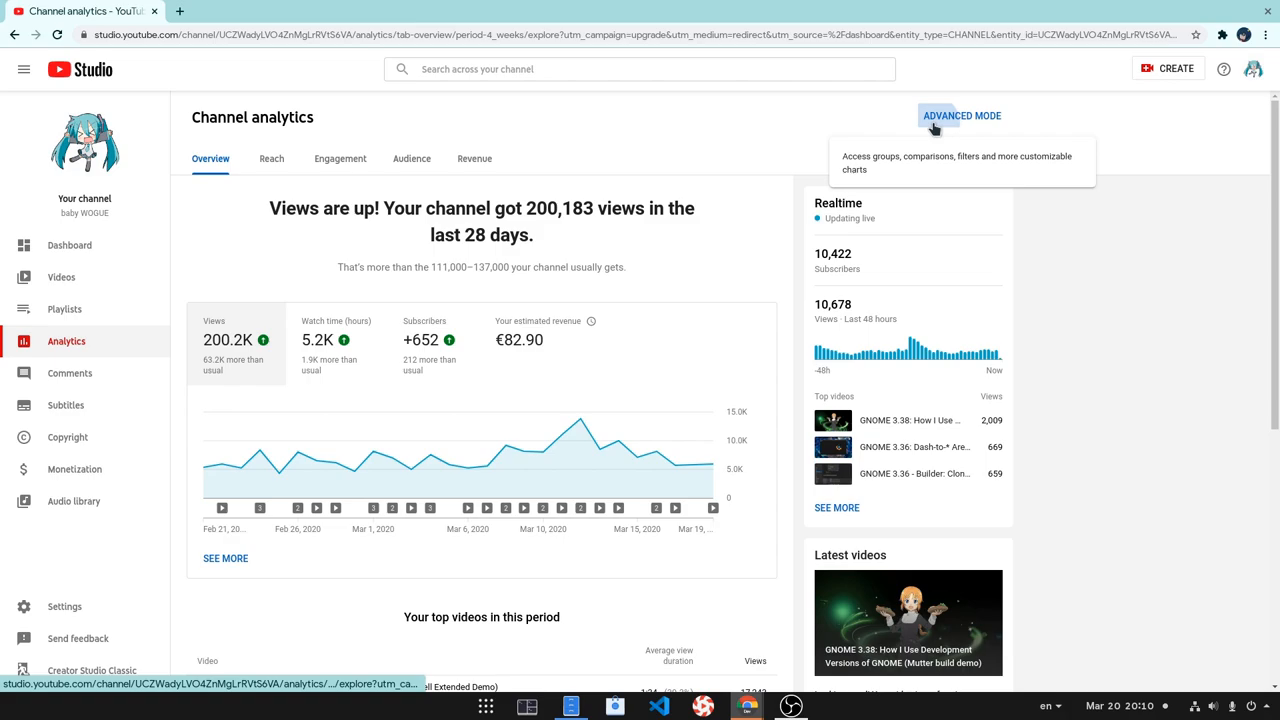
Split the 200,183 views into Subscribed and Not subscribed viewers in advanced analytics.
left_click(960, 114)
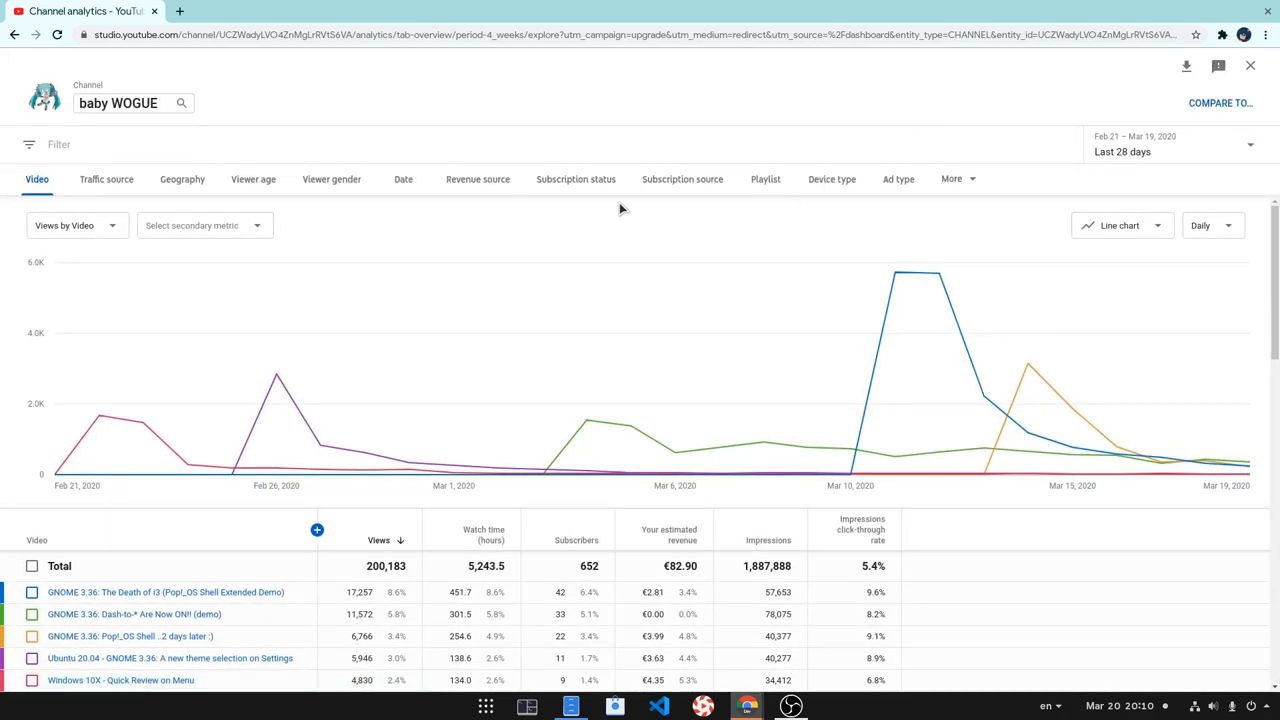
left_click(576, 180)
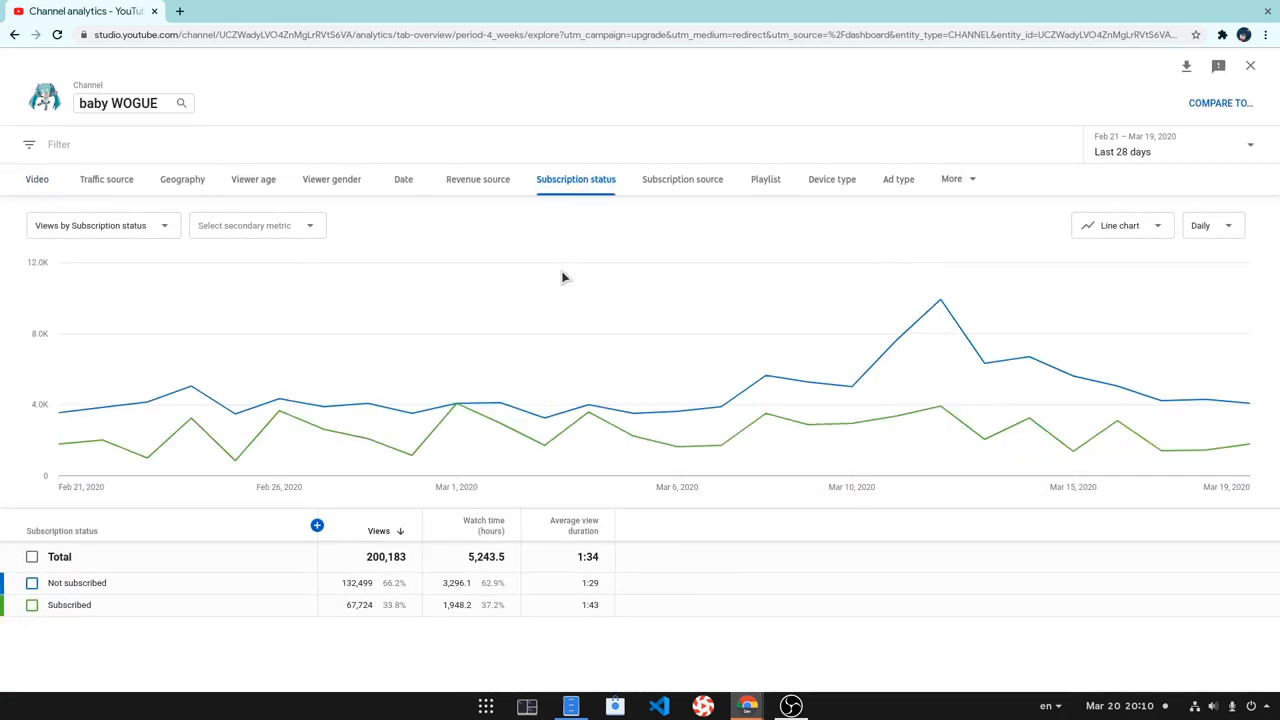
mouse_move(456, 404)
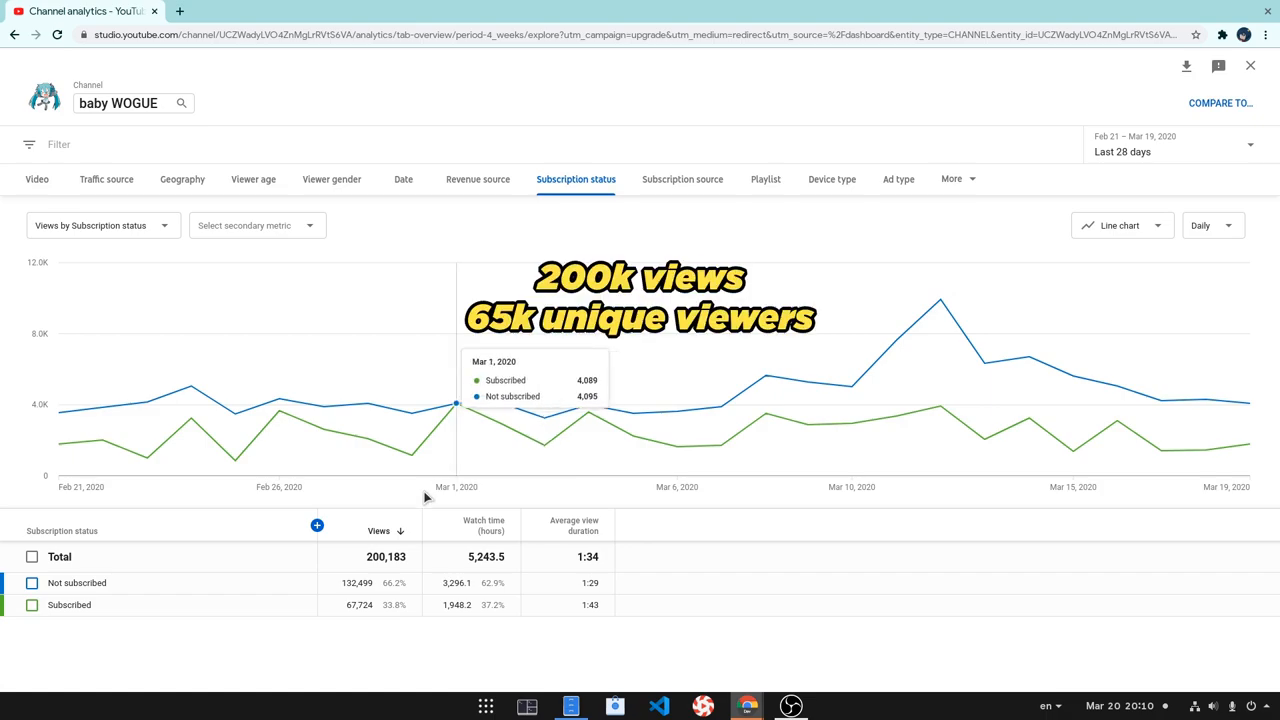
mouse_move(332, 646)
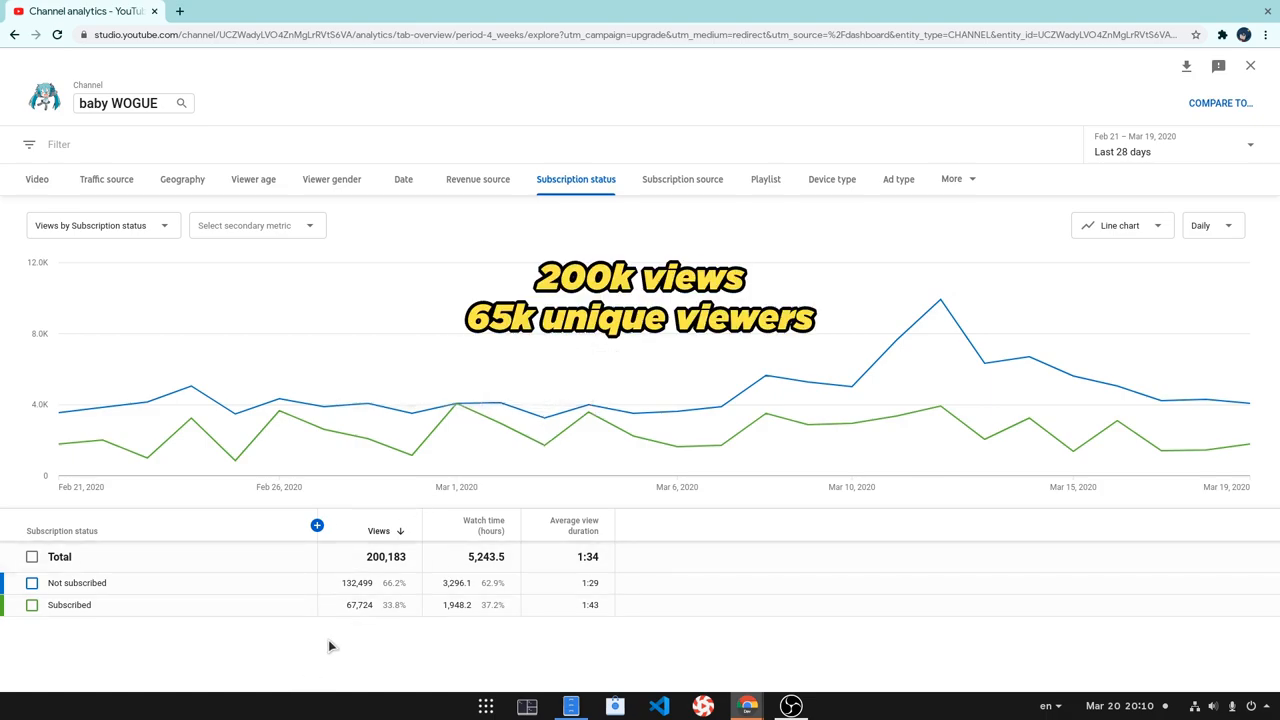
mouse_move(456, 652)
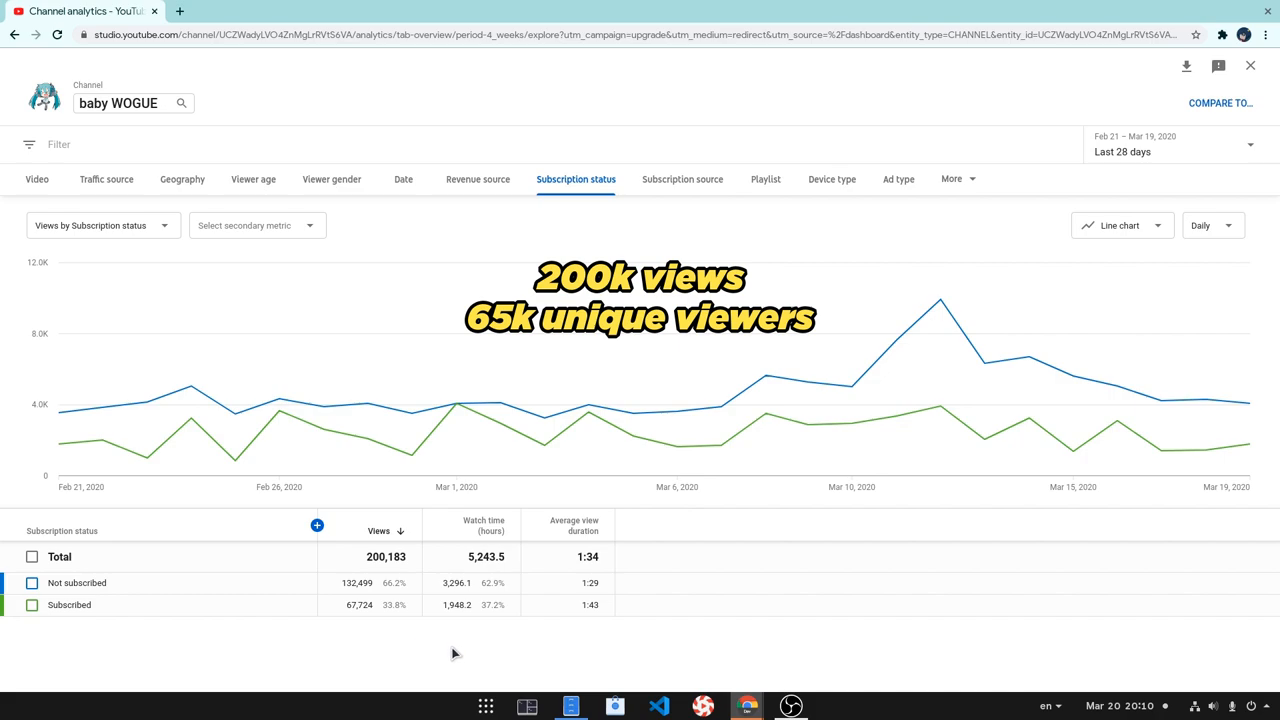
mouse_move(568, 634)
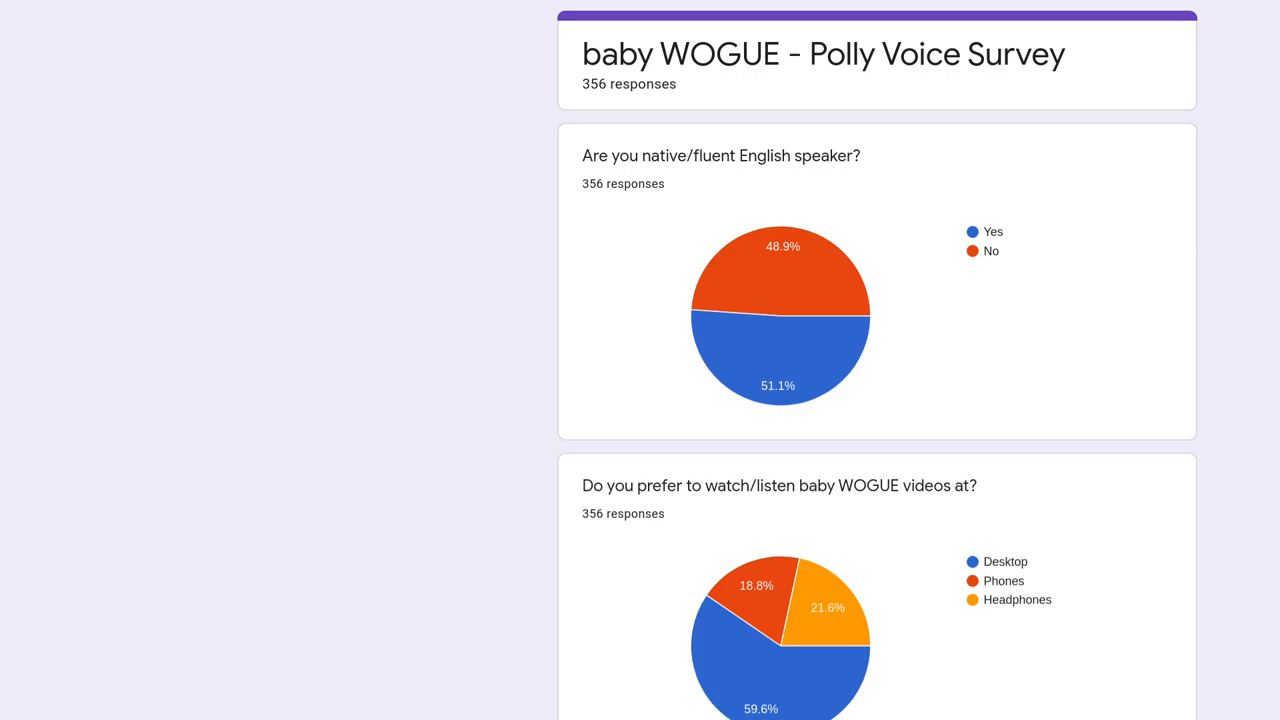
Scroll from the survey title down to the voice-understanding chart averaging 8.81.
scroll("down", 3)
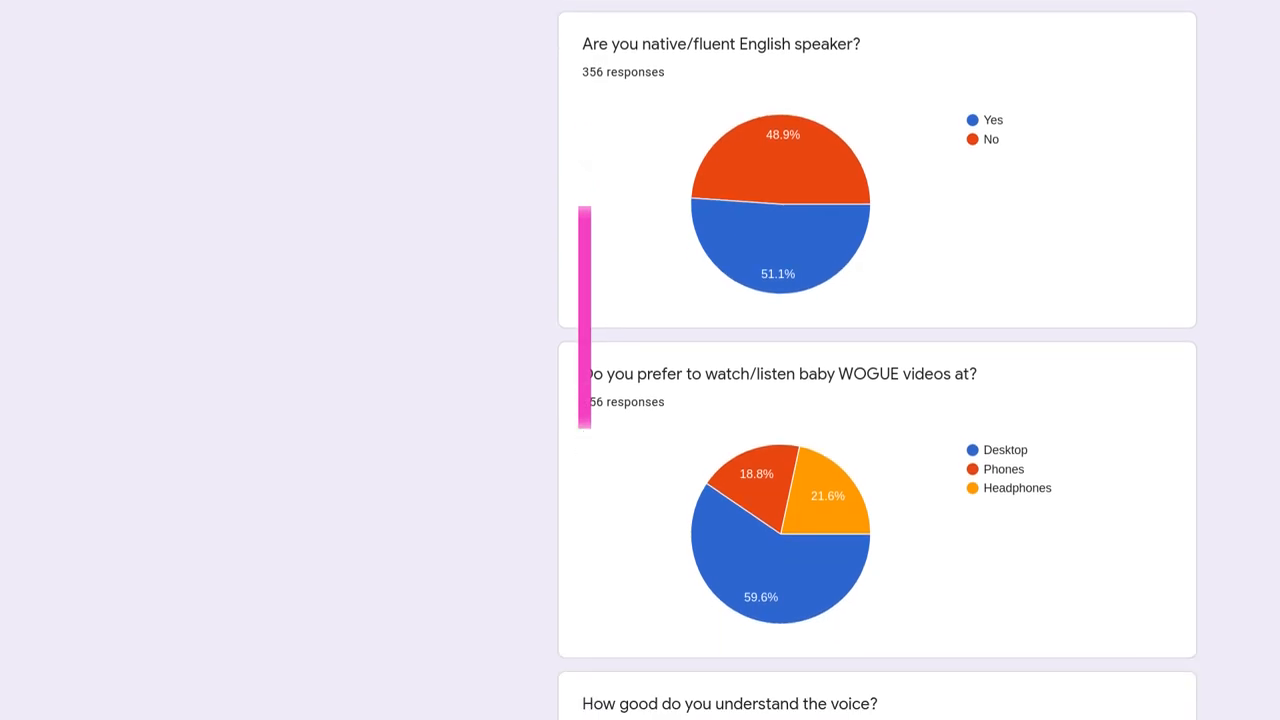
scroll("down", 3)
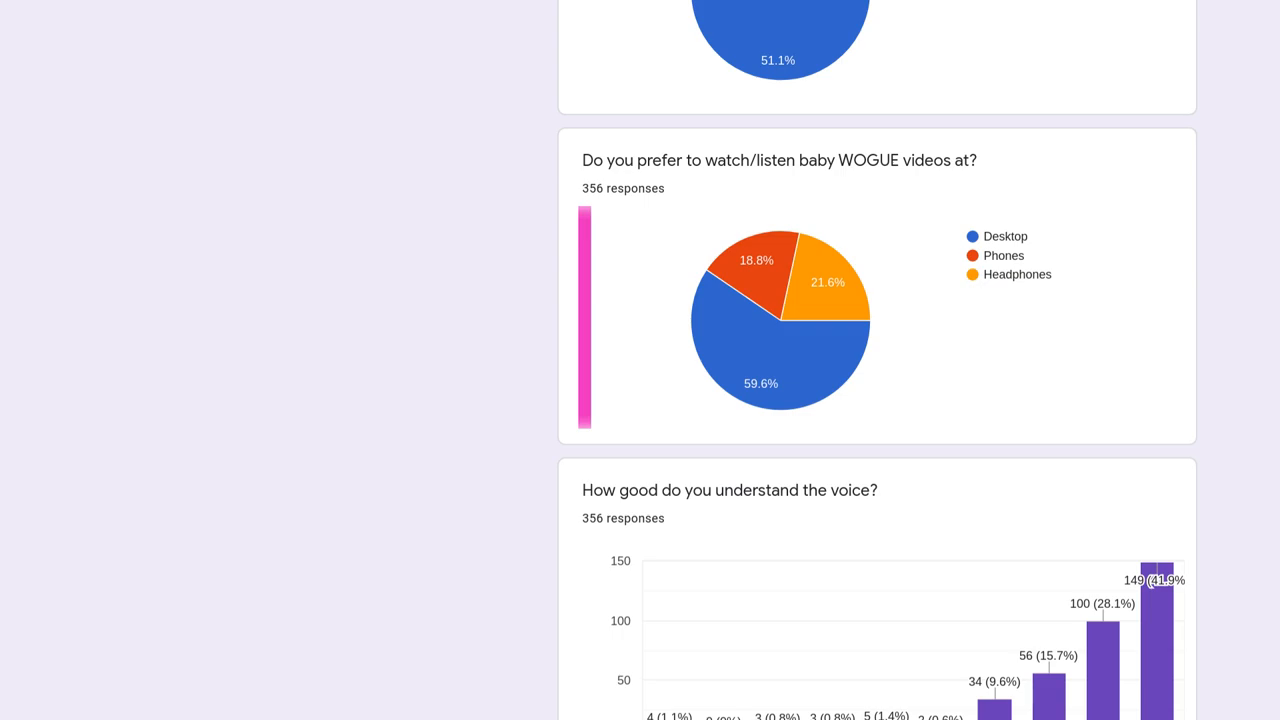
scroll("down", 3)
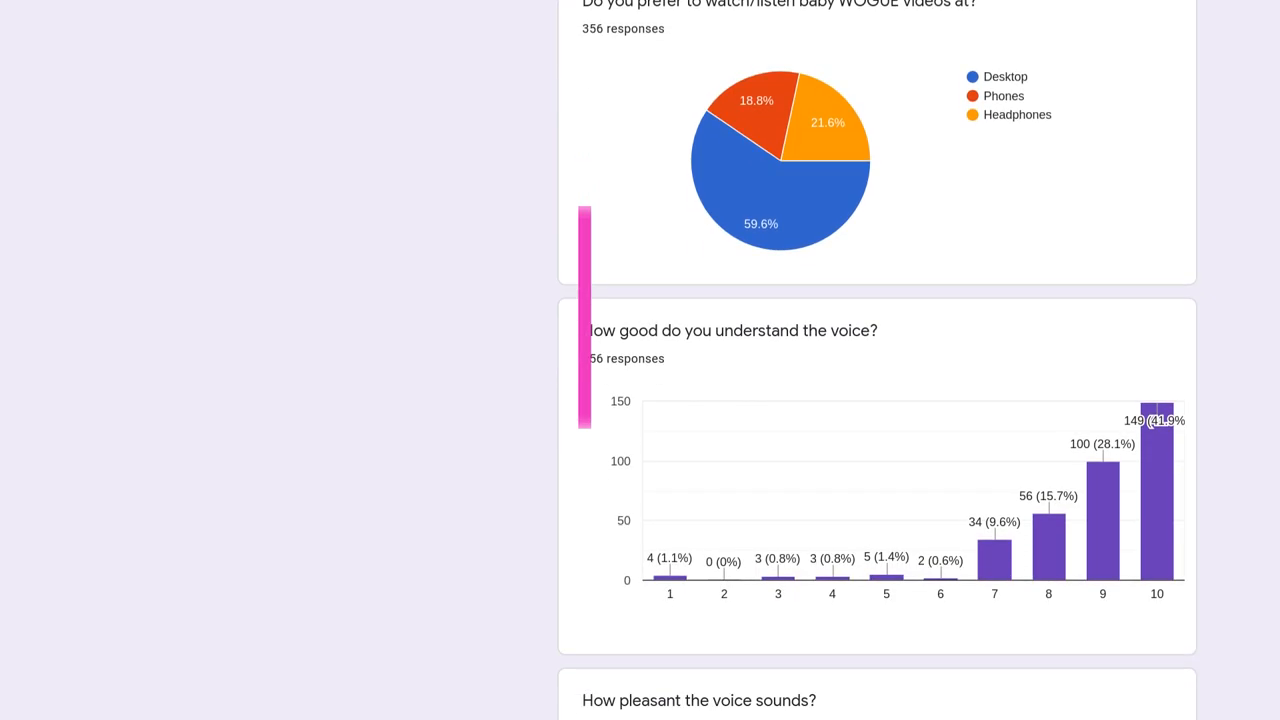
scroll("down", 3)
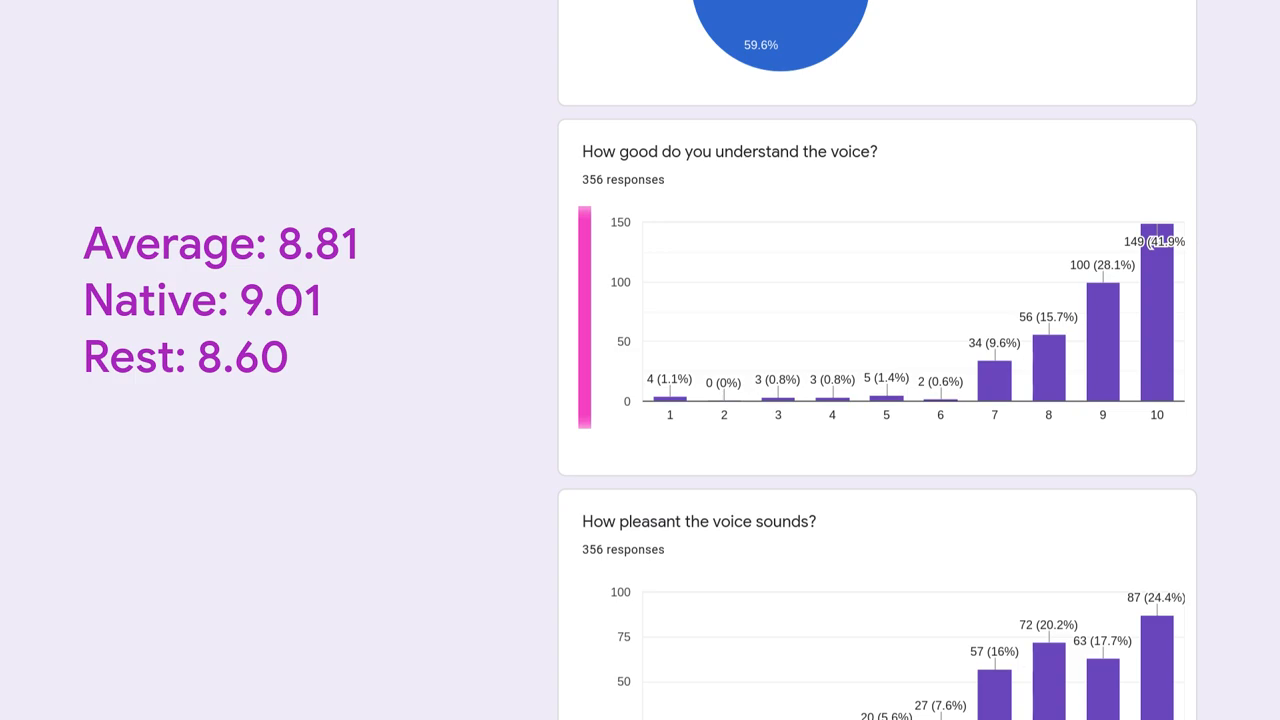
Scroll to the voice-pleasantness chart averaging 7.69 overall.
scroll("down", 3)
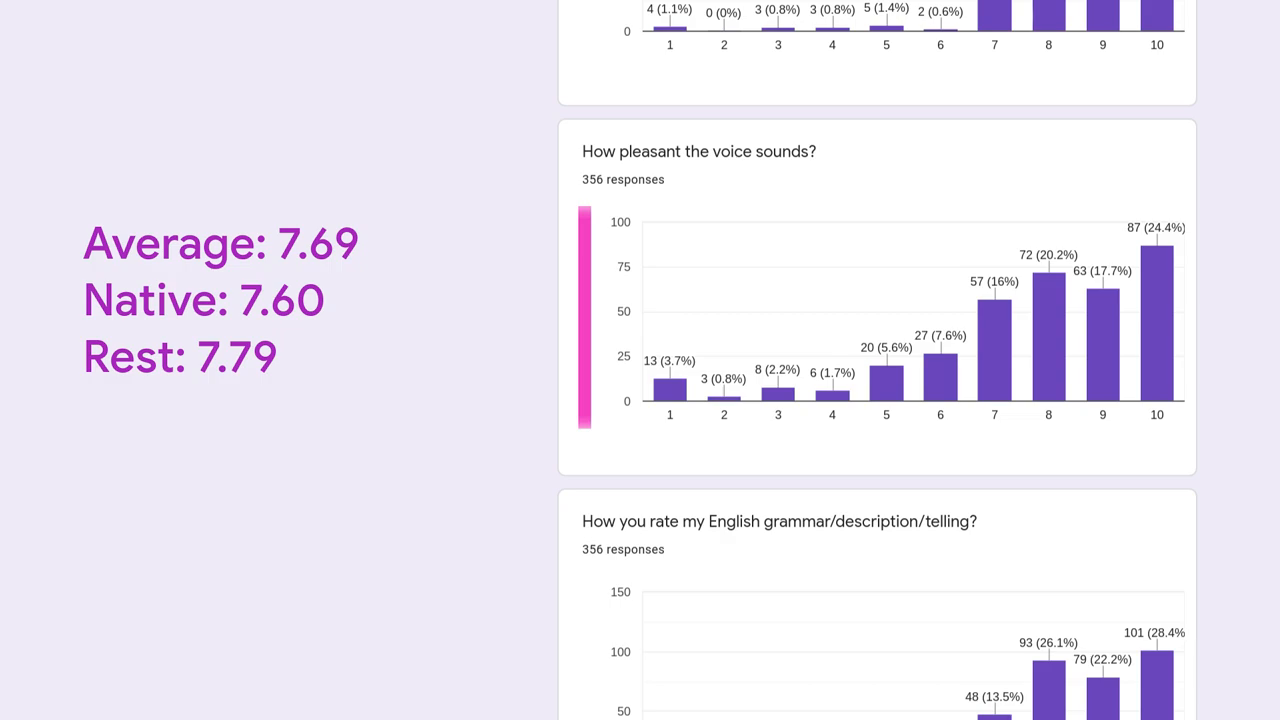
Scroll past the background music pie chart to the overall voice-over rating, mostly 8 out of 10.
scroll("down", 3)
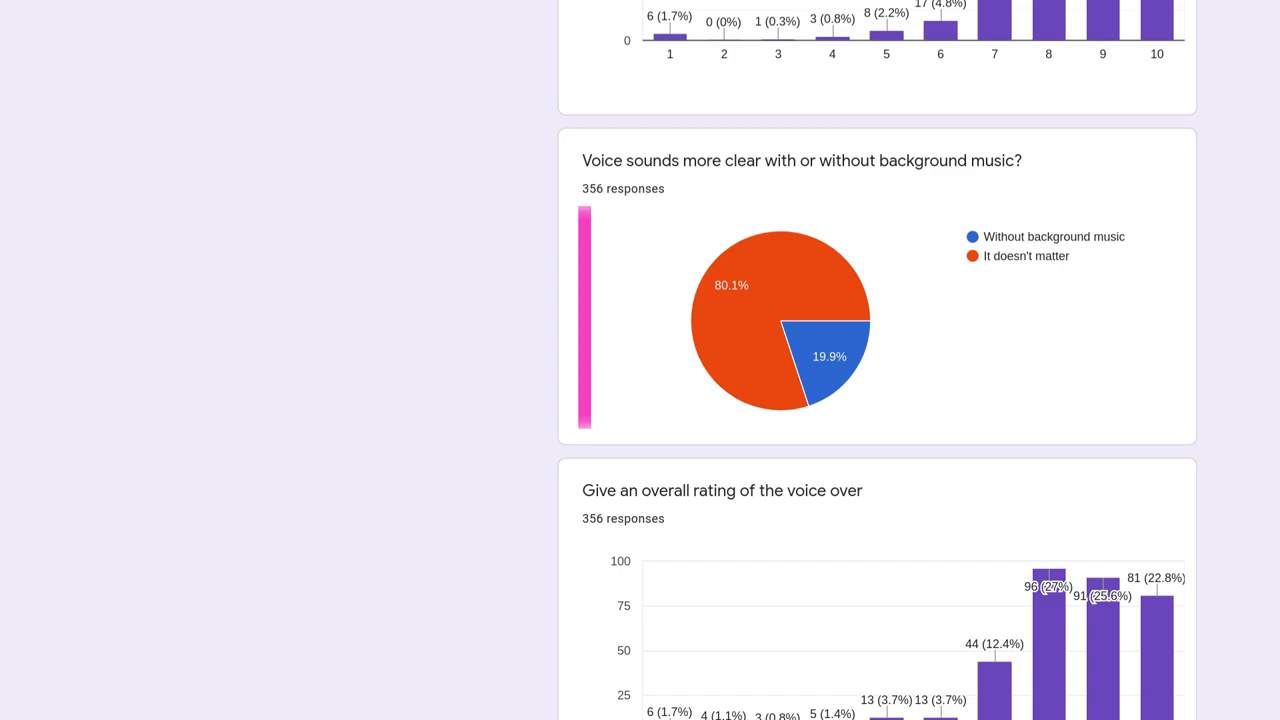
scroll("down", 3)
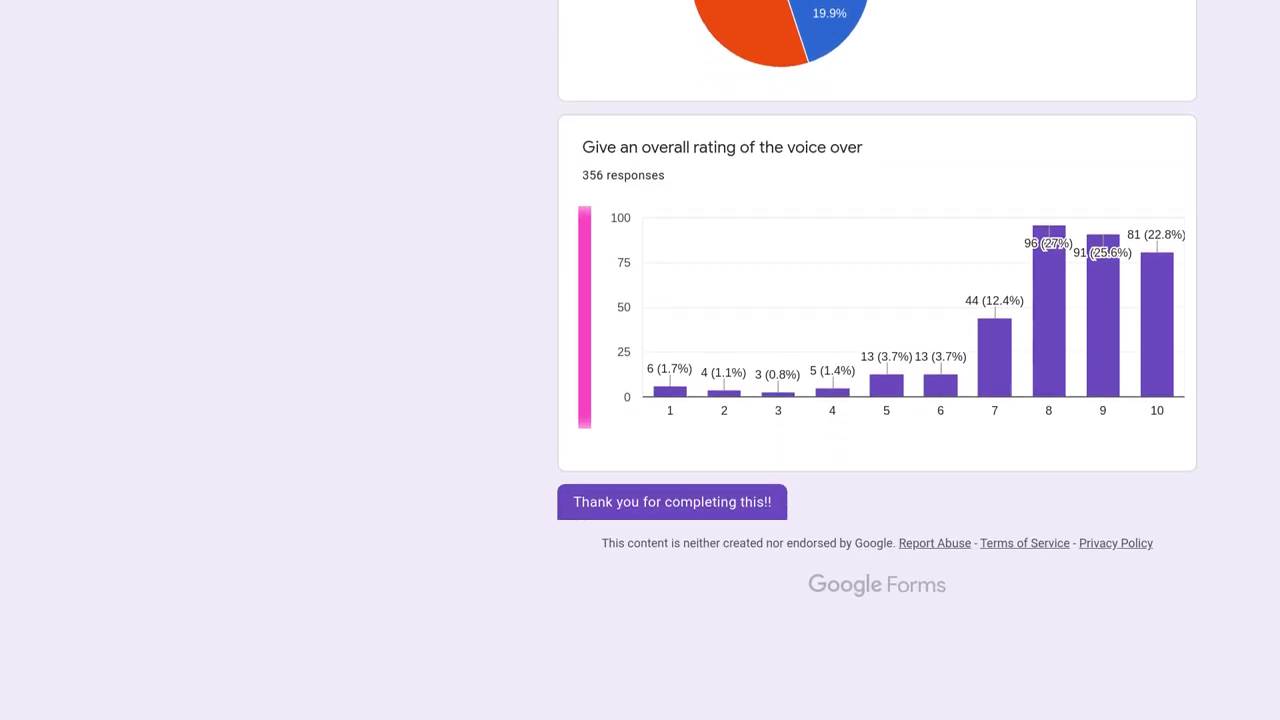